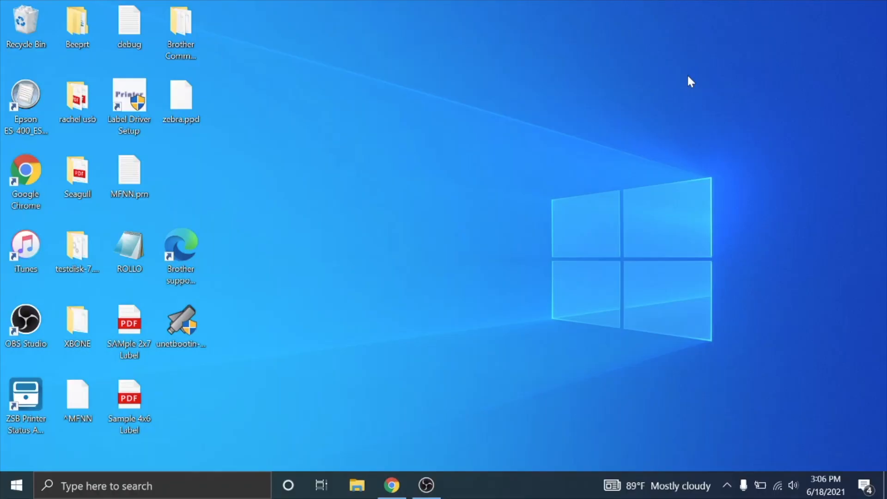
mouse_move(273, 302)
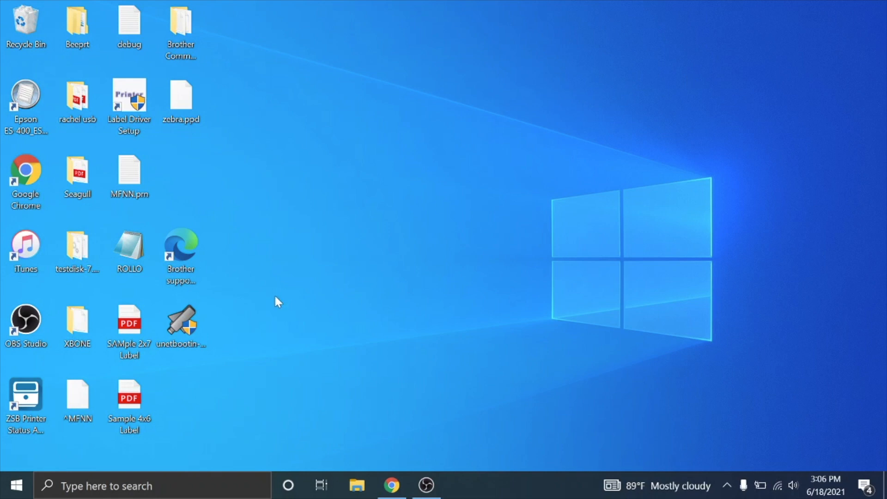
mouse_move(214, 368)
text(printer)
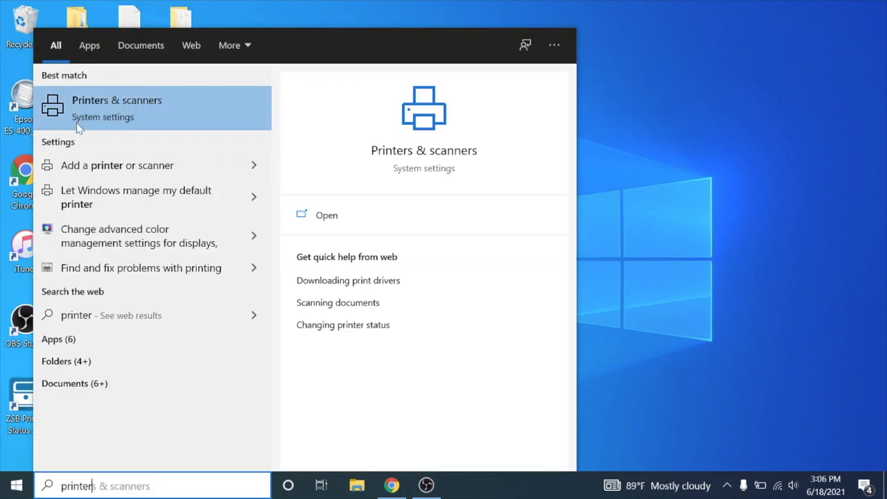
mouse_move(136, 114)
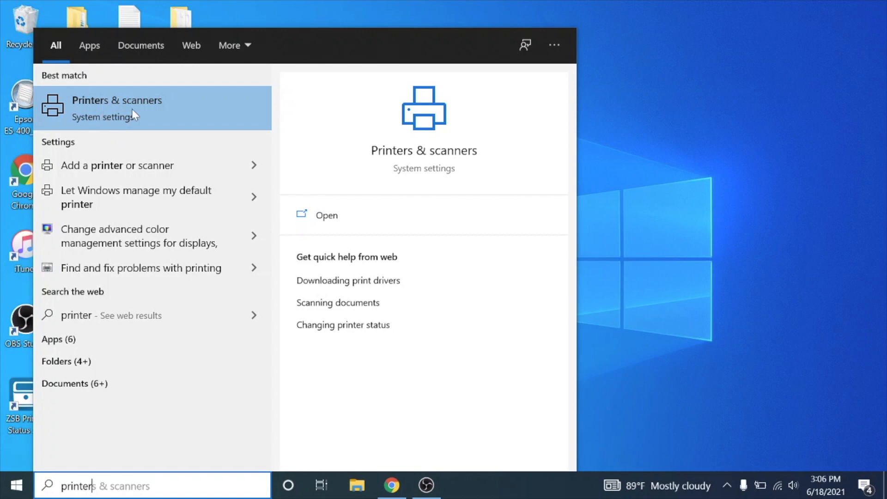
Open the Brother QL-1110NWB management page from Printers & scanners
click(117, 101)
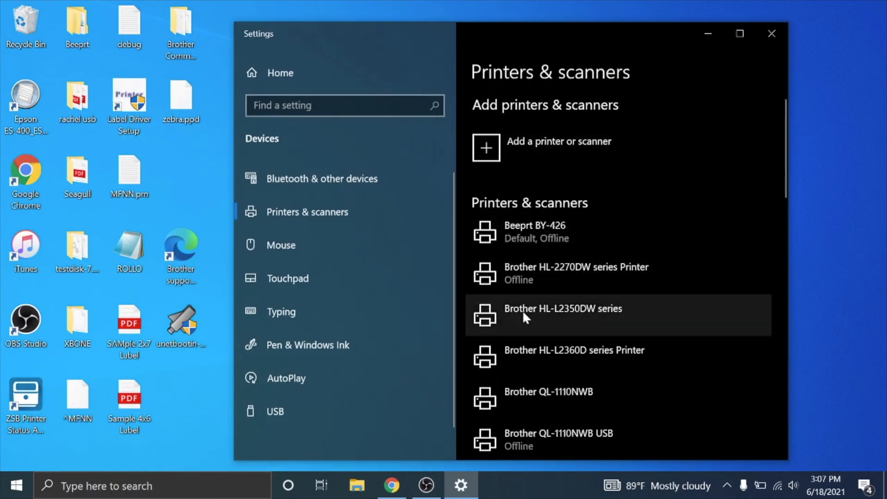
scroll(down, 3)
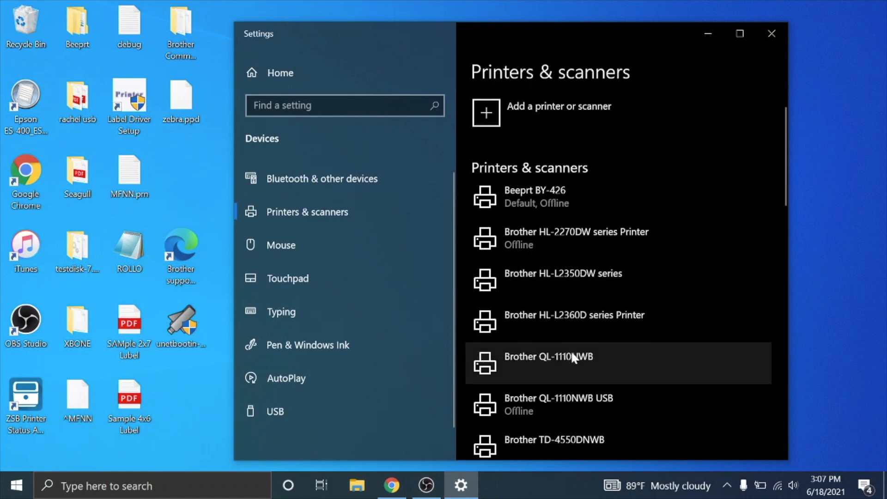
click(561, 361)
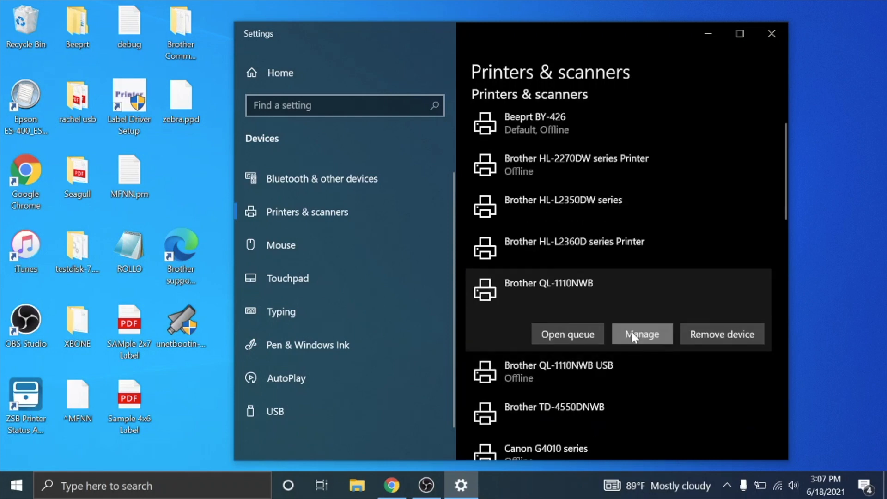
click(642, 333)
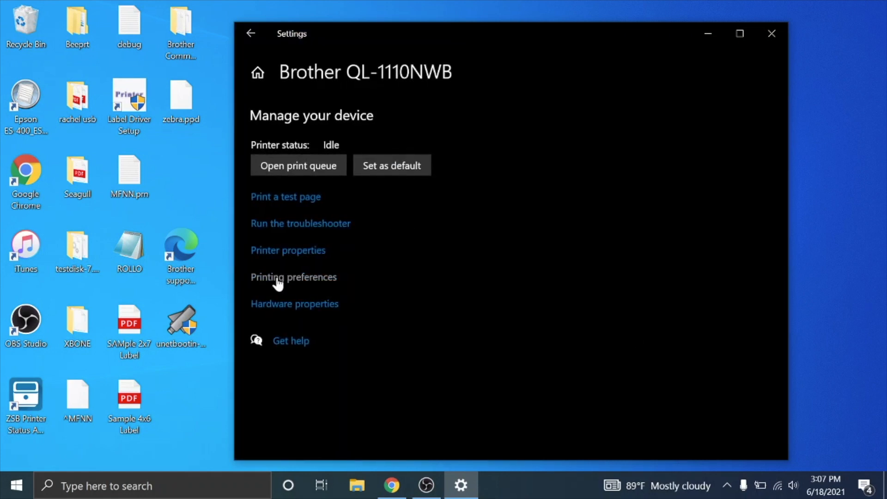
Enable Crop Print extraction of individual barcode labels on 62mm x 29mm label size
click(292, 278)
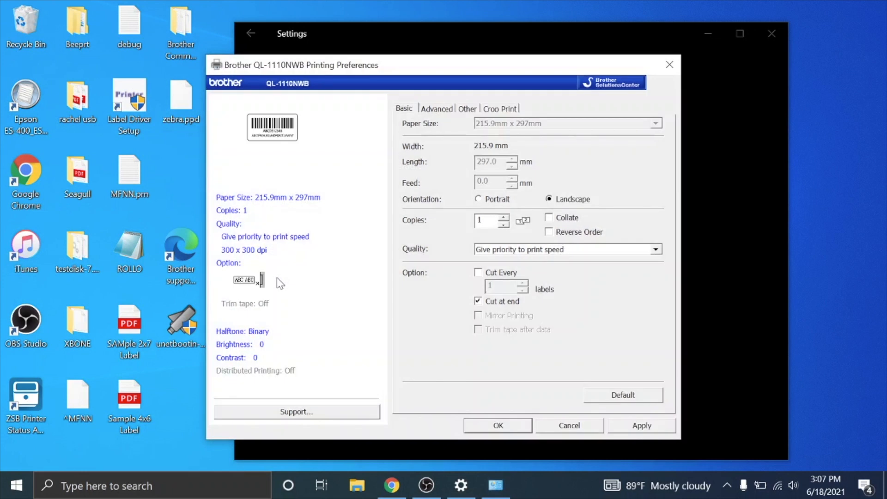
mouse_move(377, 183)
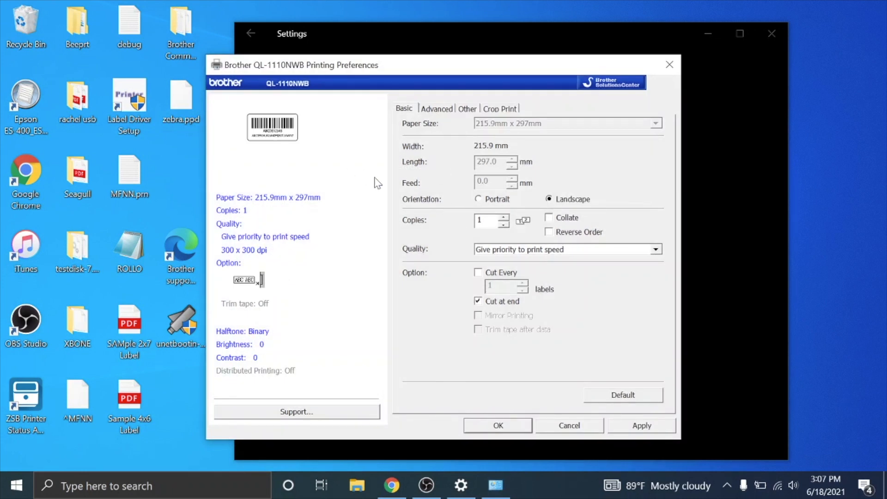
mouse_move(478, 123)
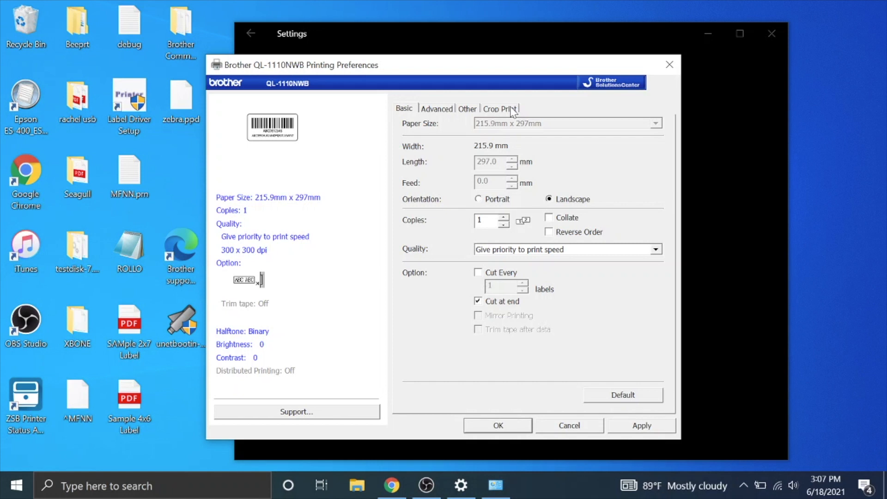
click(500, 108)
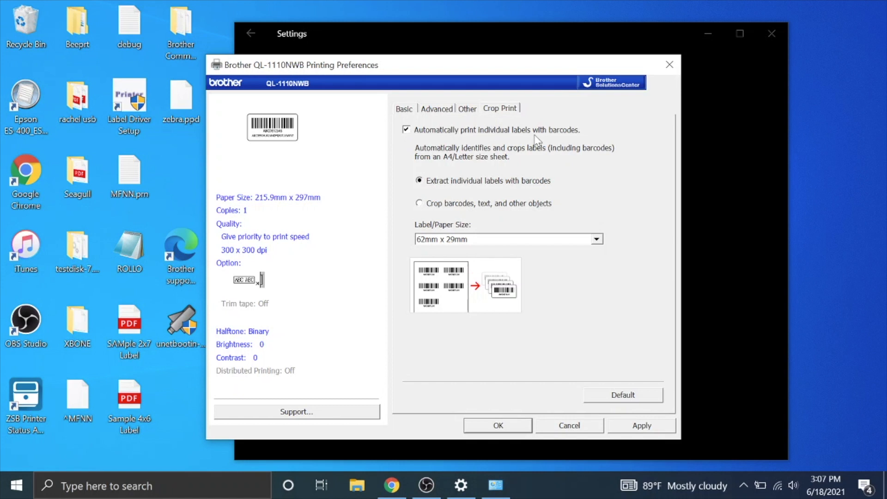
mouse_move(427, 143)
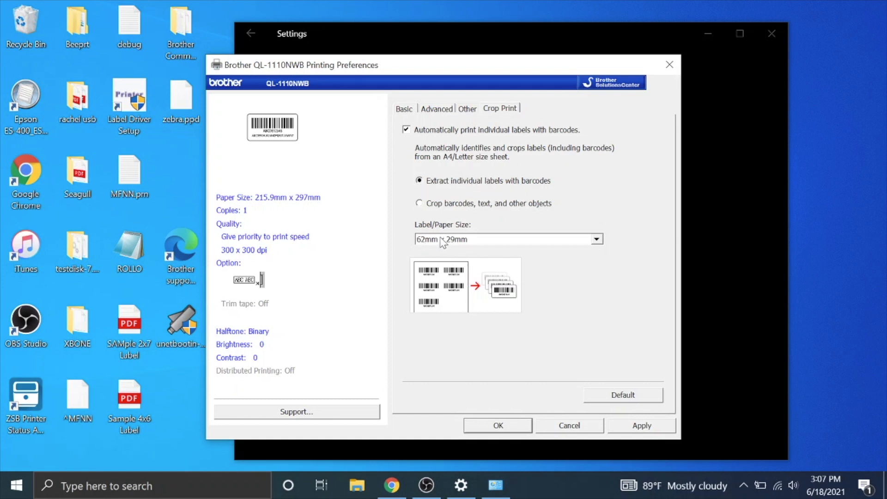
click(596, 239)
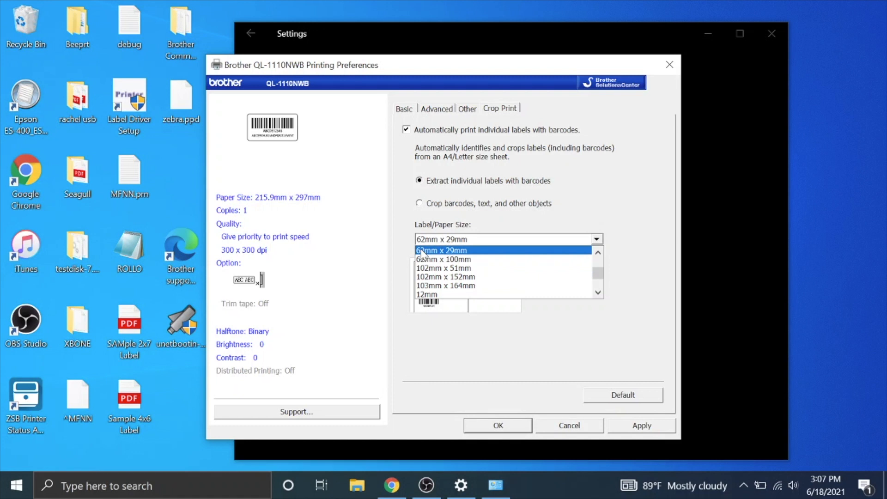
scroll(down, 3)
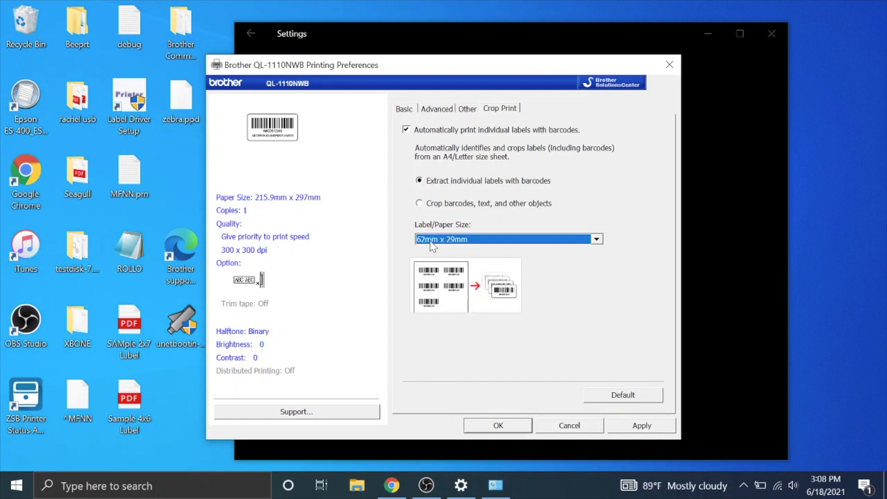
mouse_move(520, 253)
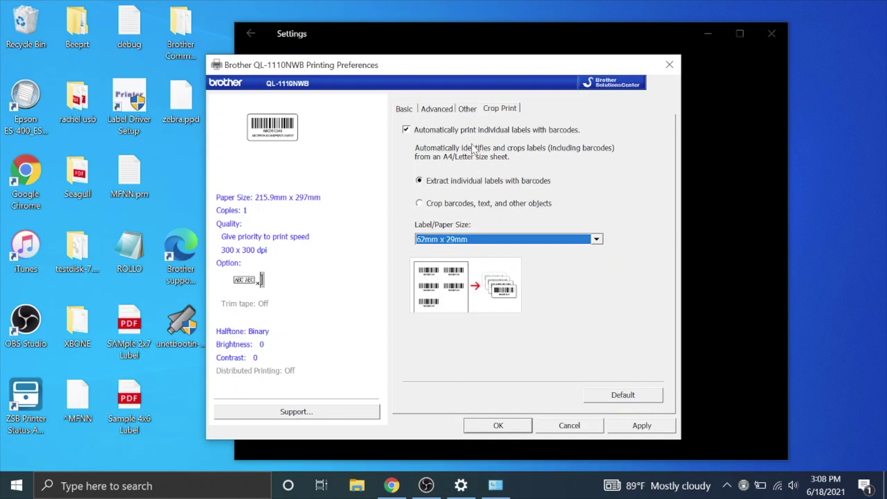
click(467, 108)
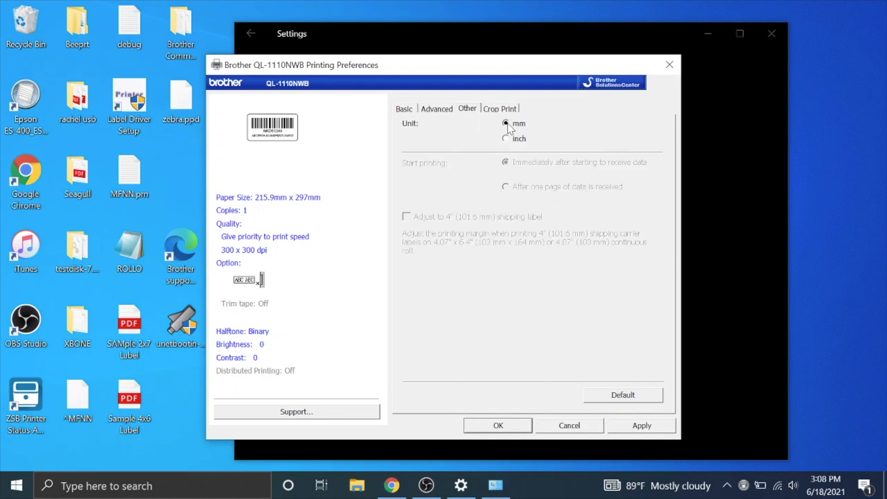
click(500, 108)
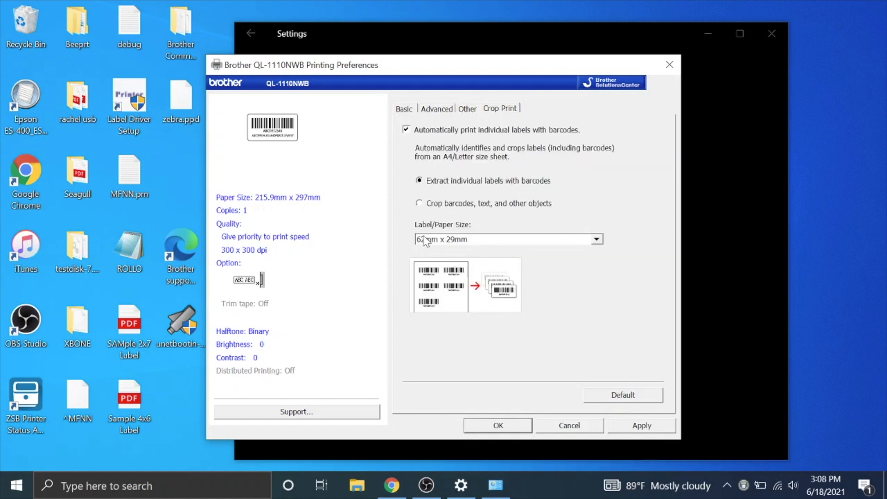
mouse_move(514, 113)
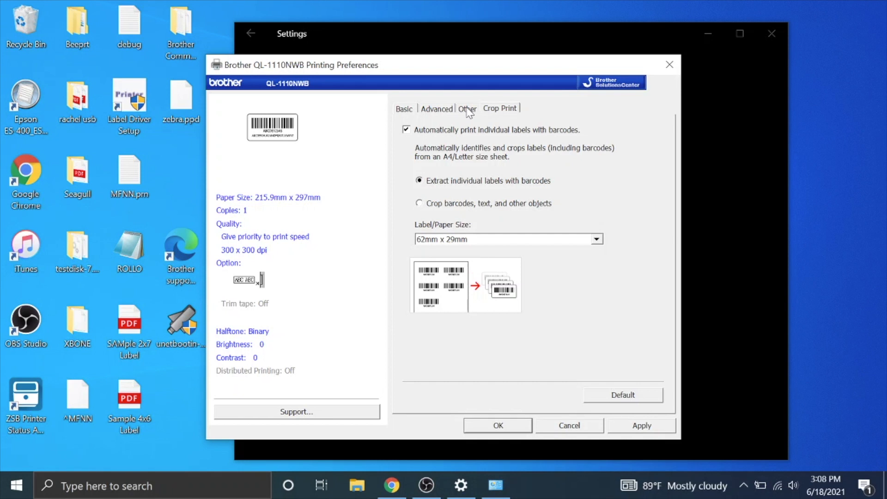
Keep 'Cut at end' checked on the Basic tab and close Printing Preferences
click(437, 108)
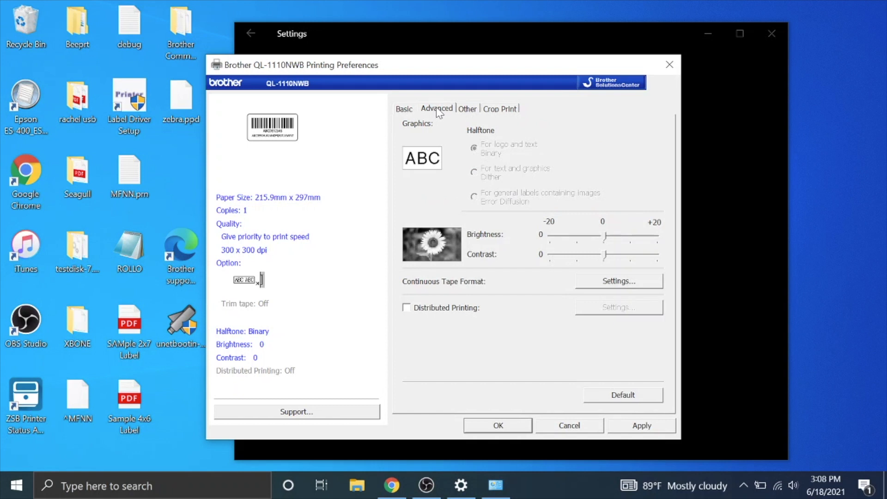
mouse_move(463, 147)
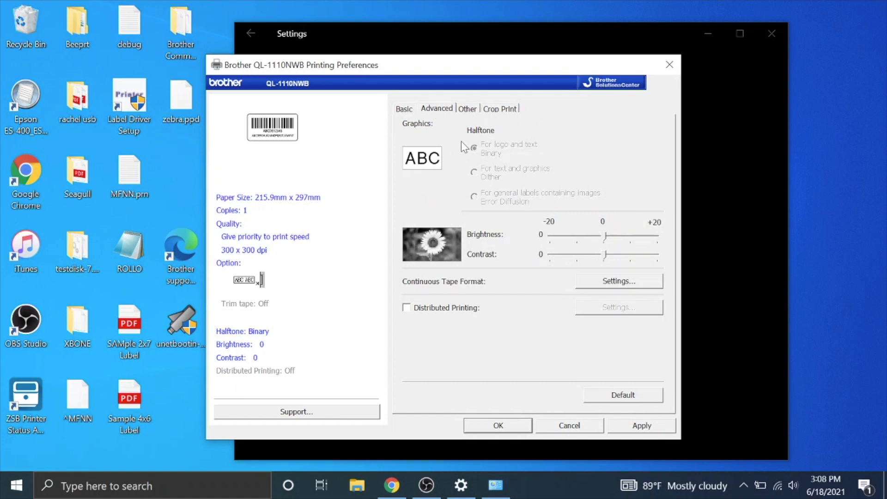
mouse_move(475, 152)
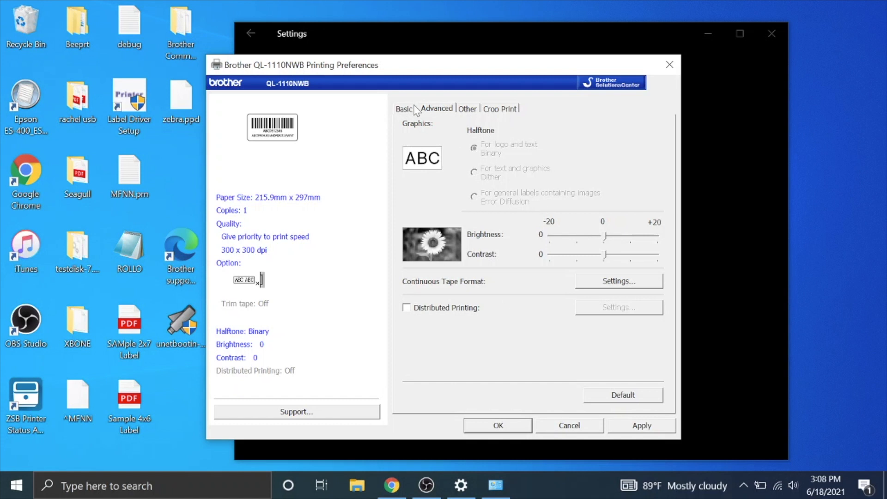
click(404, 109)
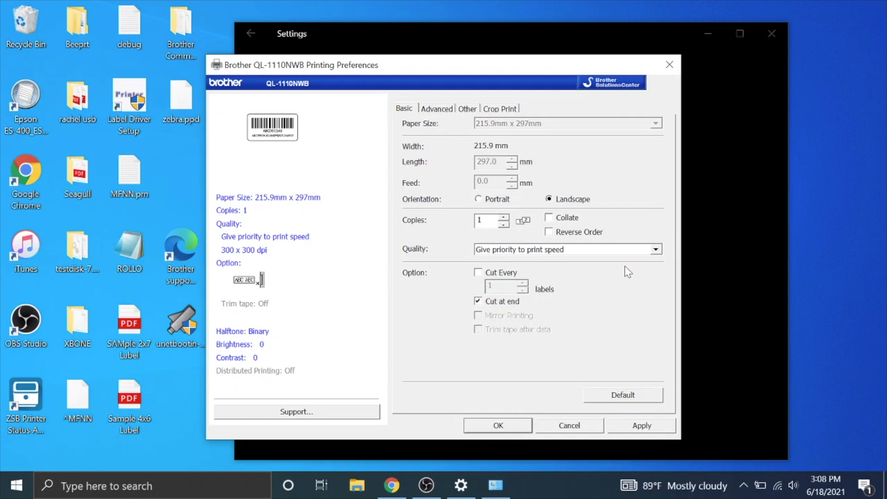
mouse_move(518, 125)
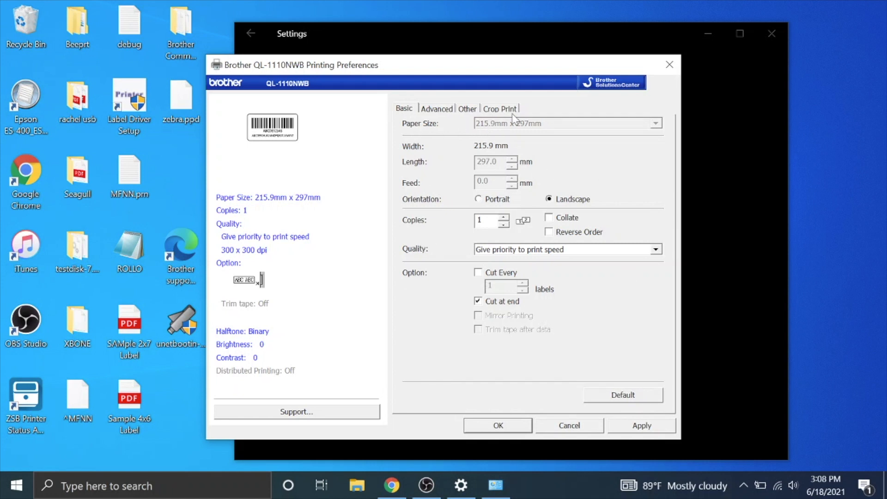
mouse_move(466, 169)
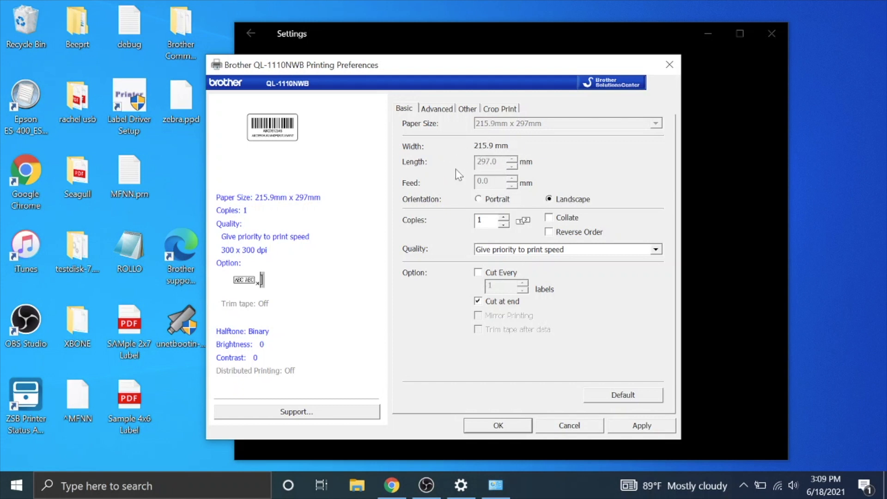
mouse_move(514, 133)
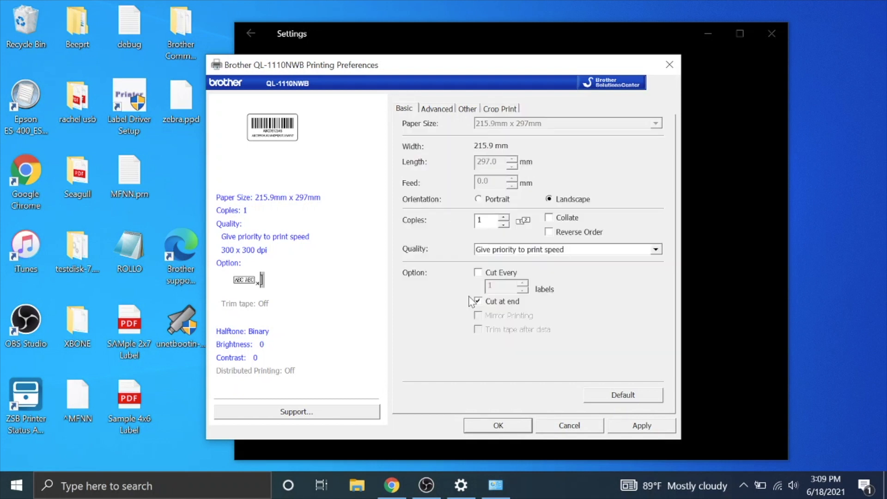
click(477, 302)
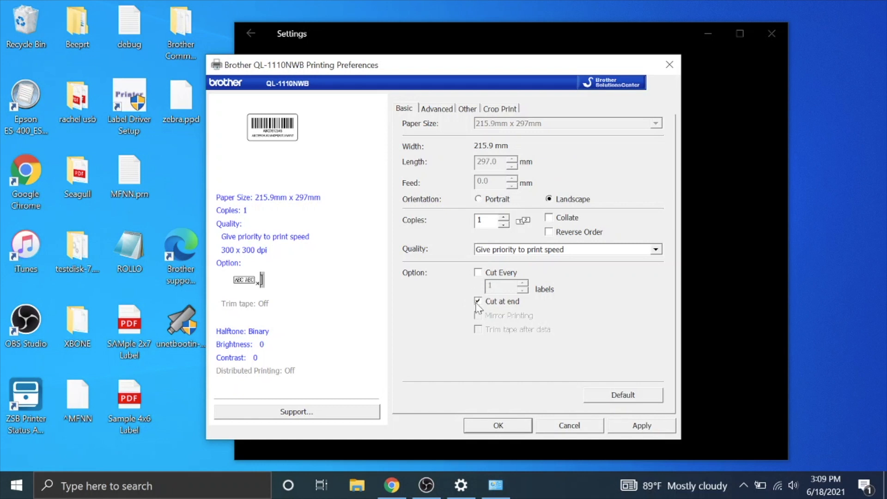
click(478, 302)
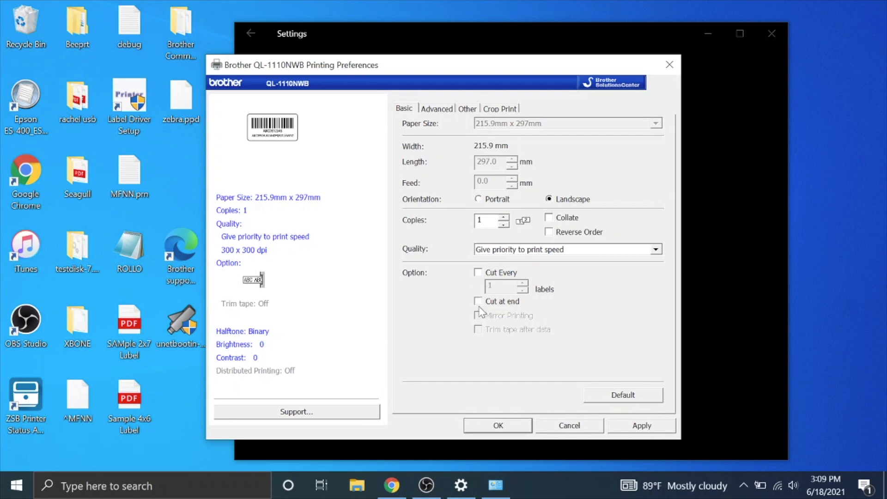
click(478, 301)
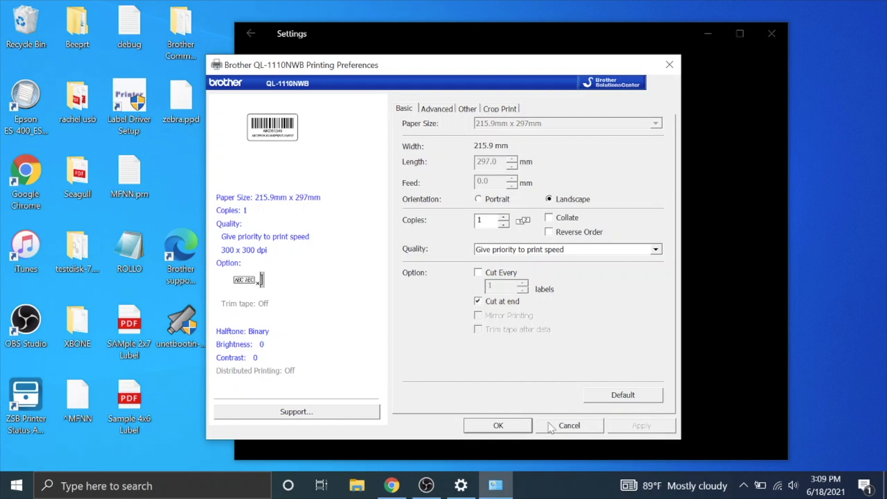
click(569, 425)
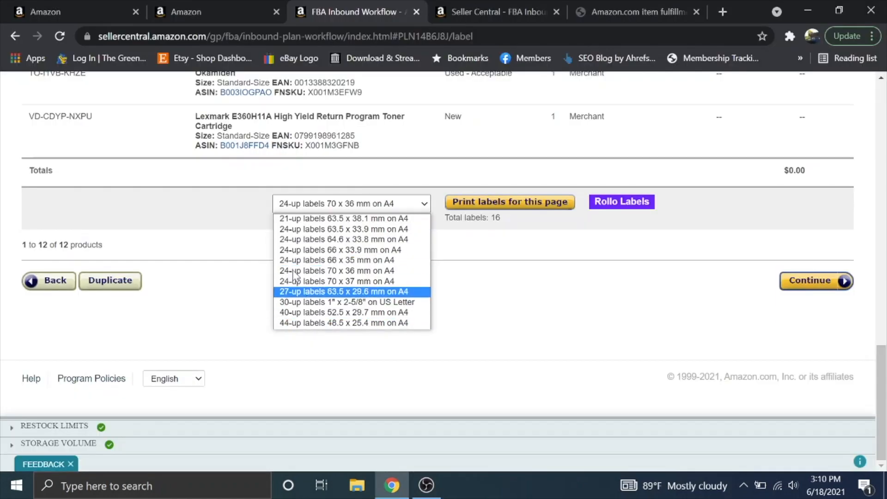
Choose the '40-up labels 52.5 x 29.7 mm on A4' format and download the labels PDF
click(346, 302)
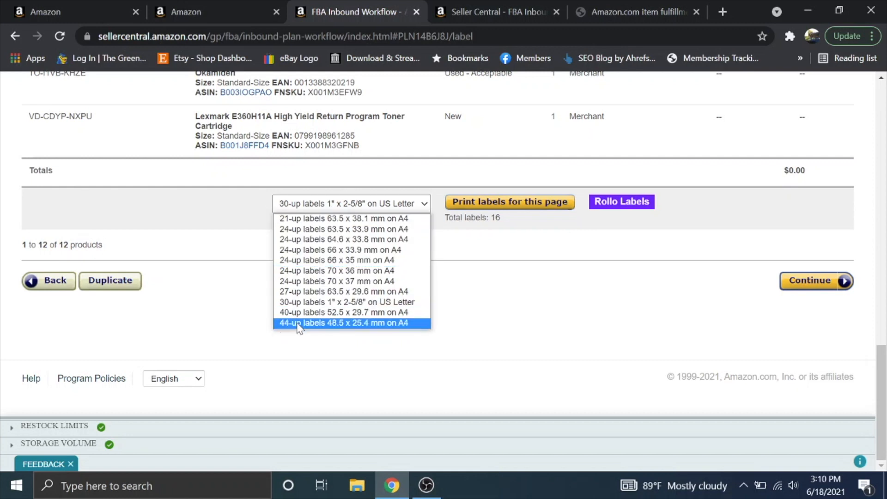
mouse_move(346, 302)
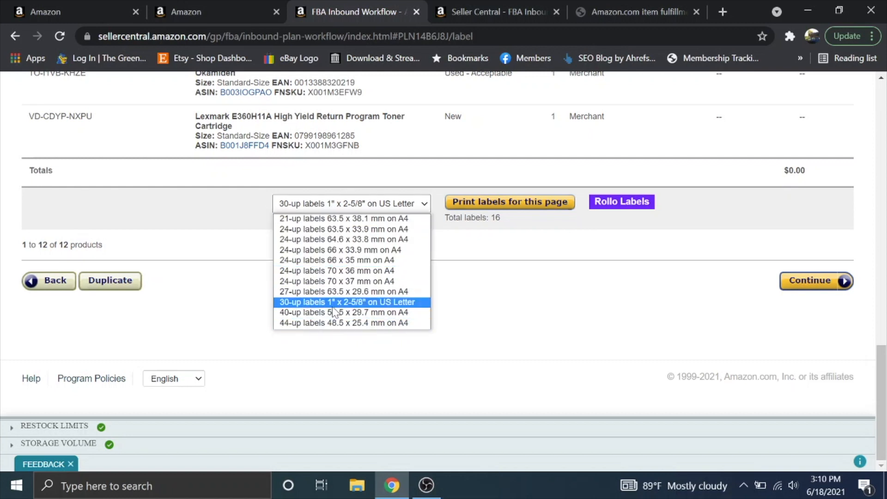
mouse_move(315, 323)
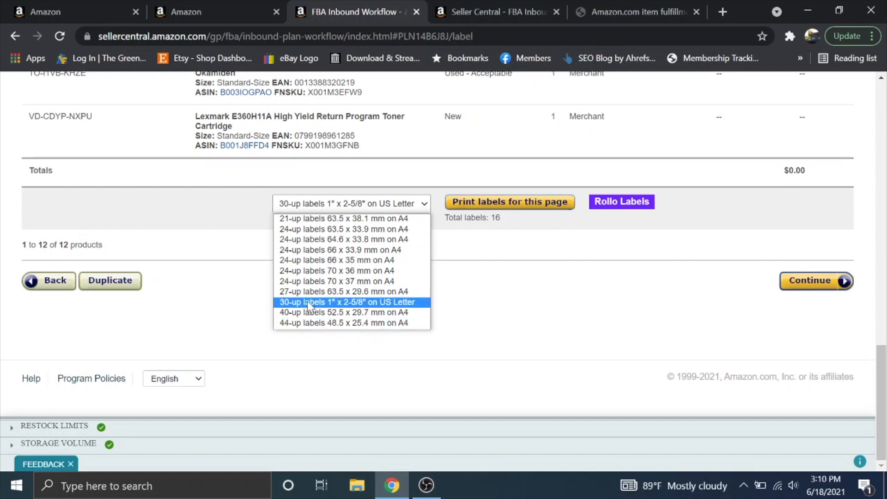
mouse_move(290, 322)
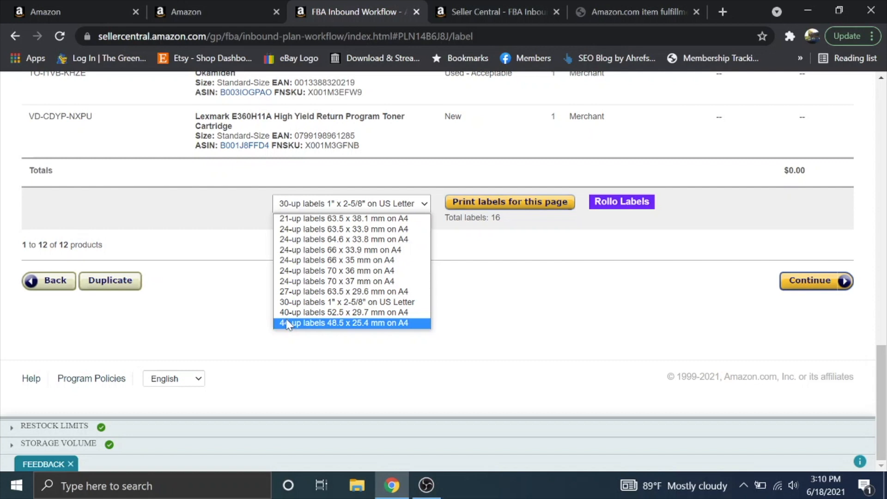
mouse_move(296, 322)
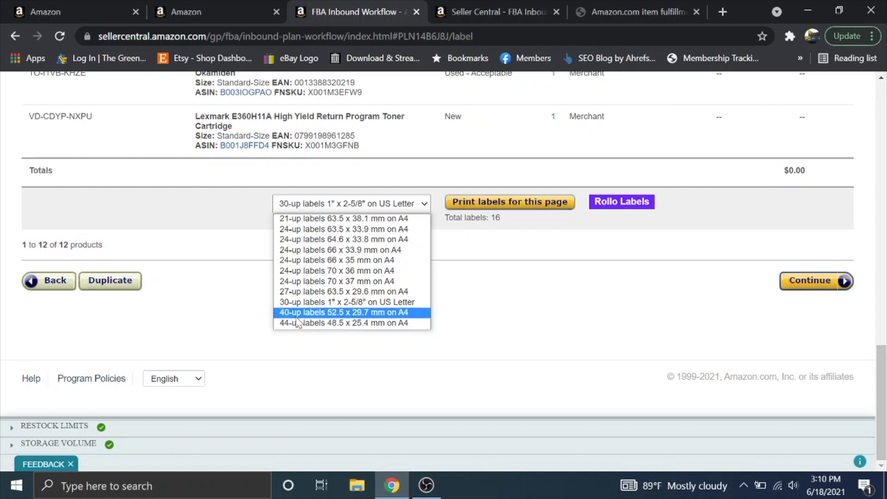
mouse_move(297, 314)
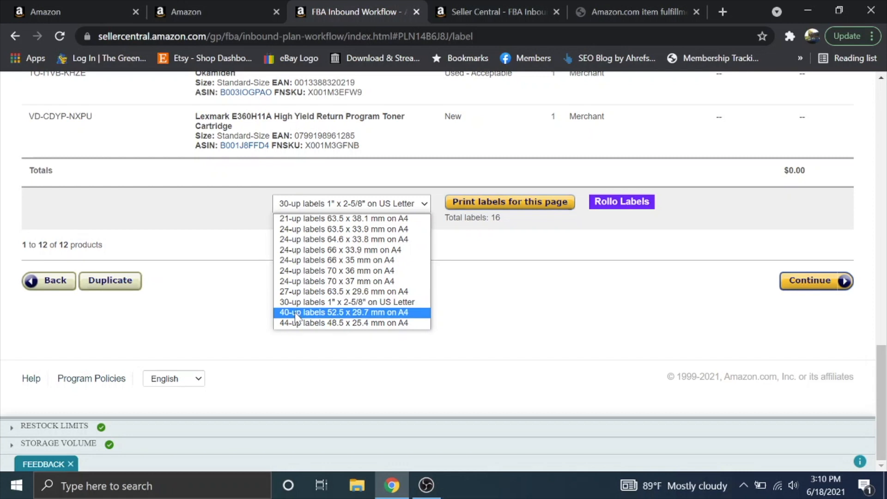
click(344, 313)
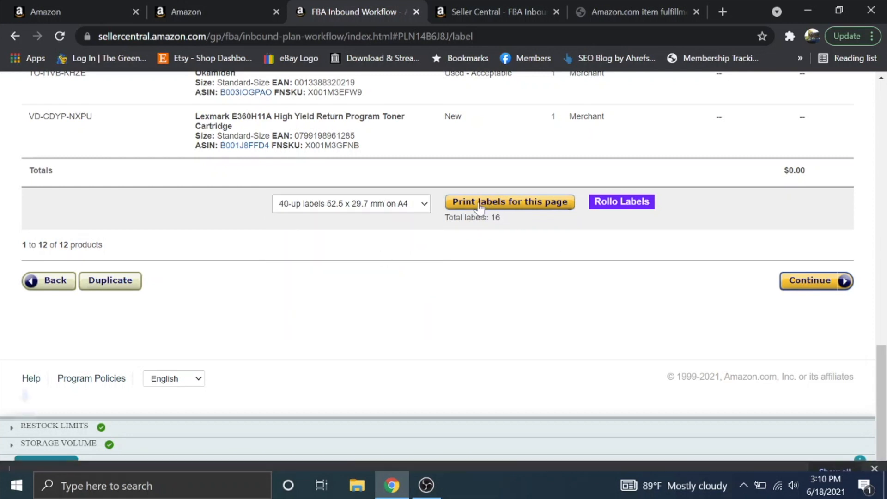
click(510, 201)
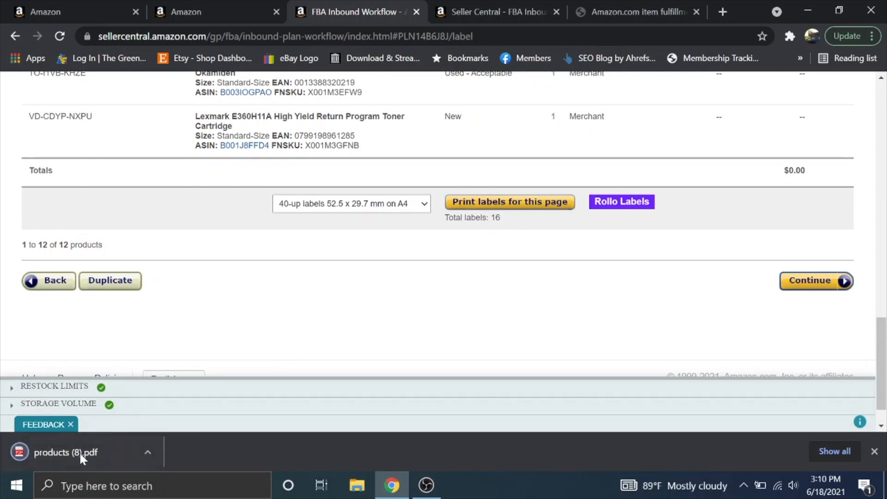
Open the downloaded products (8).pdf in Chrome's PDF viewer
click(67, 452)
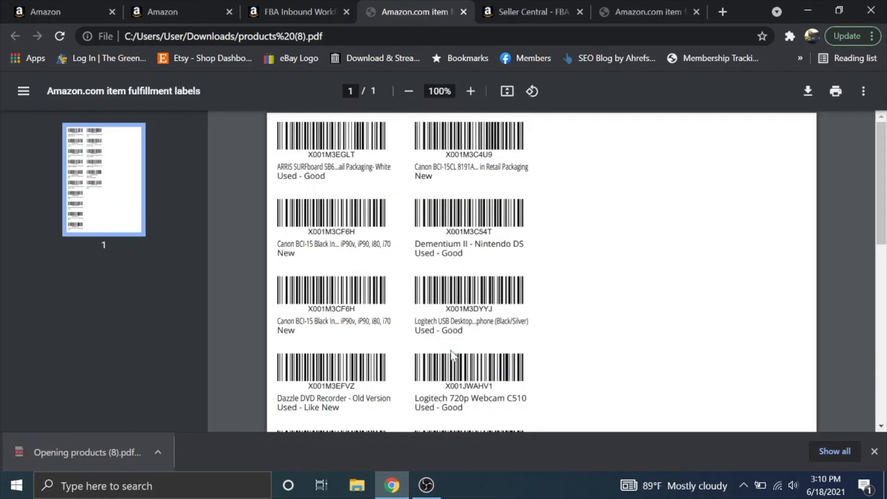
scroll(down, 3)
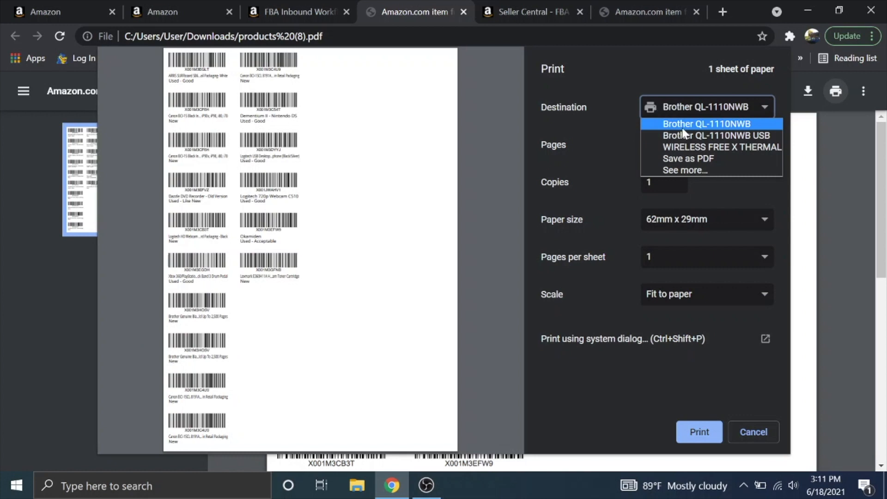
Print the labels PDF to the Brother QL-1110NWB at 62mm x 29mm
click(712, 124)
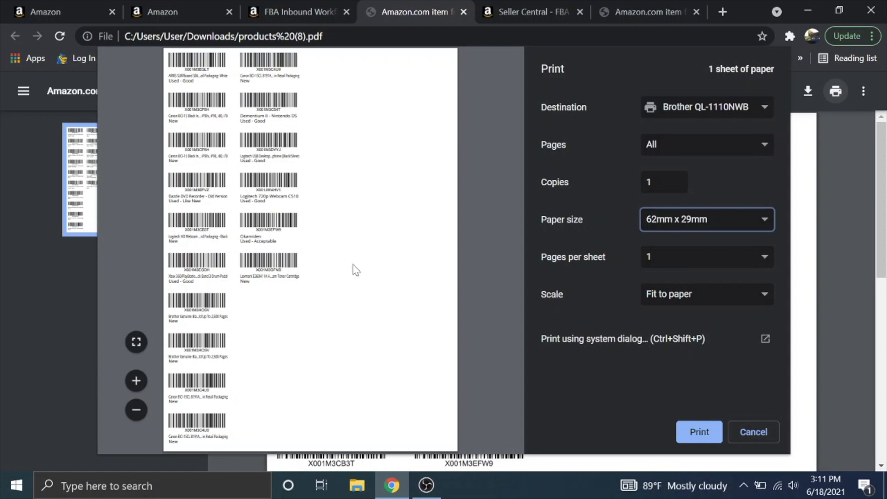
mouse_move(206, 300)
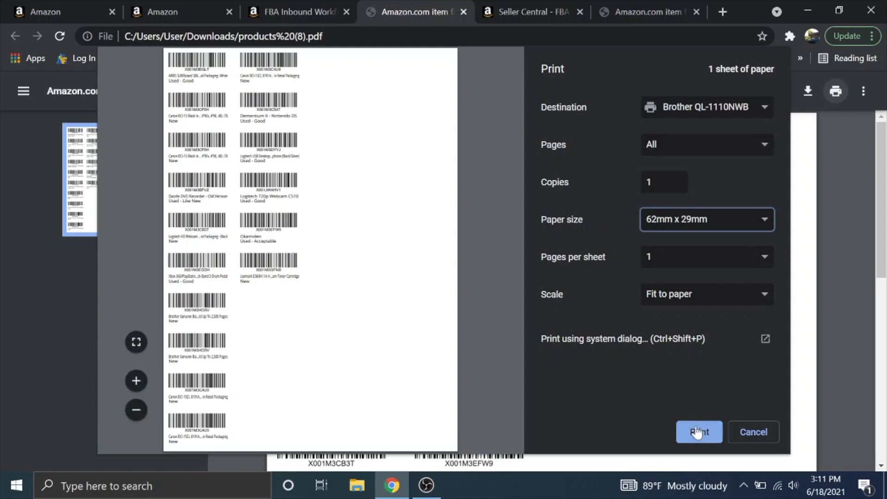
click(699, 432)
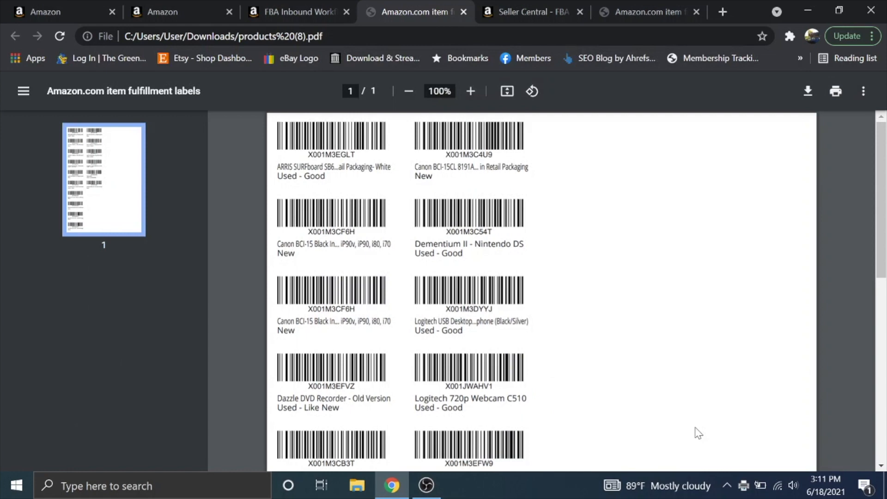